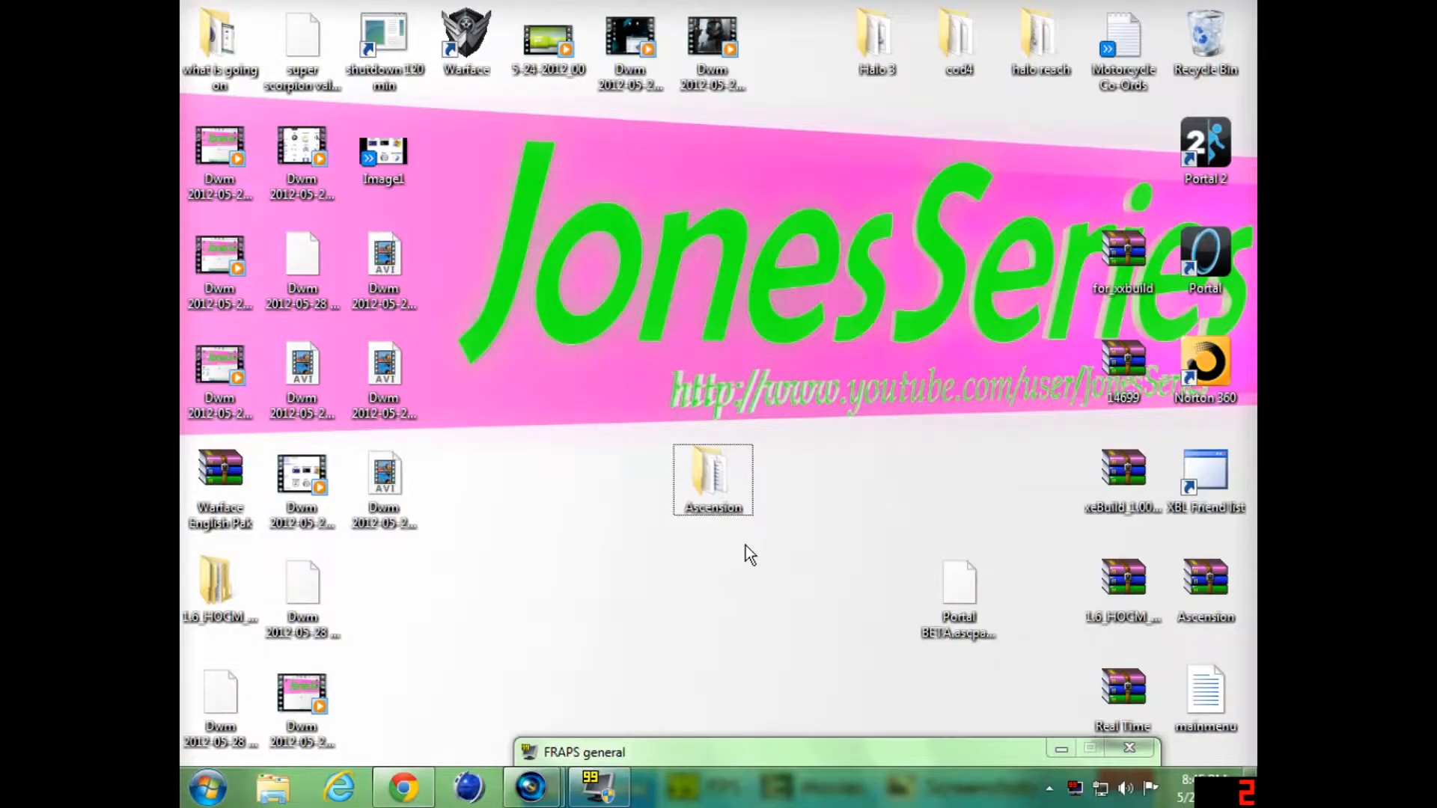
{"action": "mouse_move", "coordinate": [776, 545]}
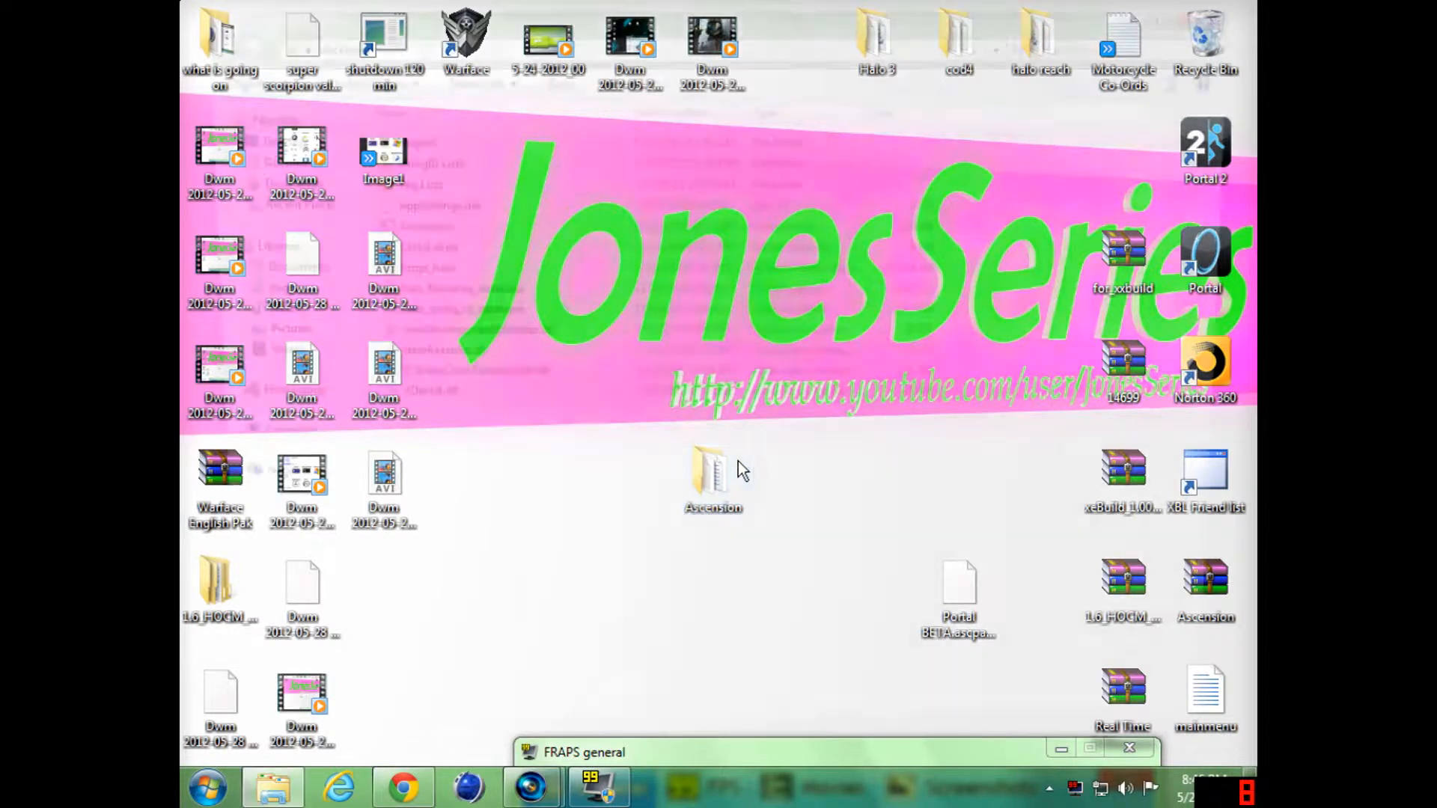
Launch Ascension from its folder and open the forge_halo map from the jtag library
{"action": "double_click", "coordinate": [712, 473]}
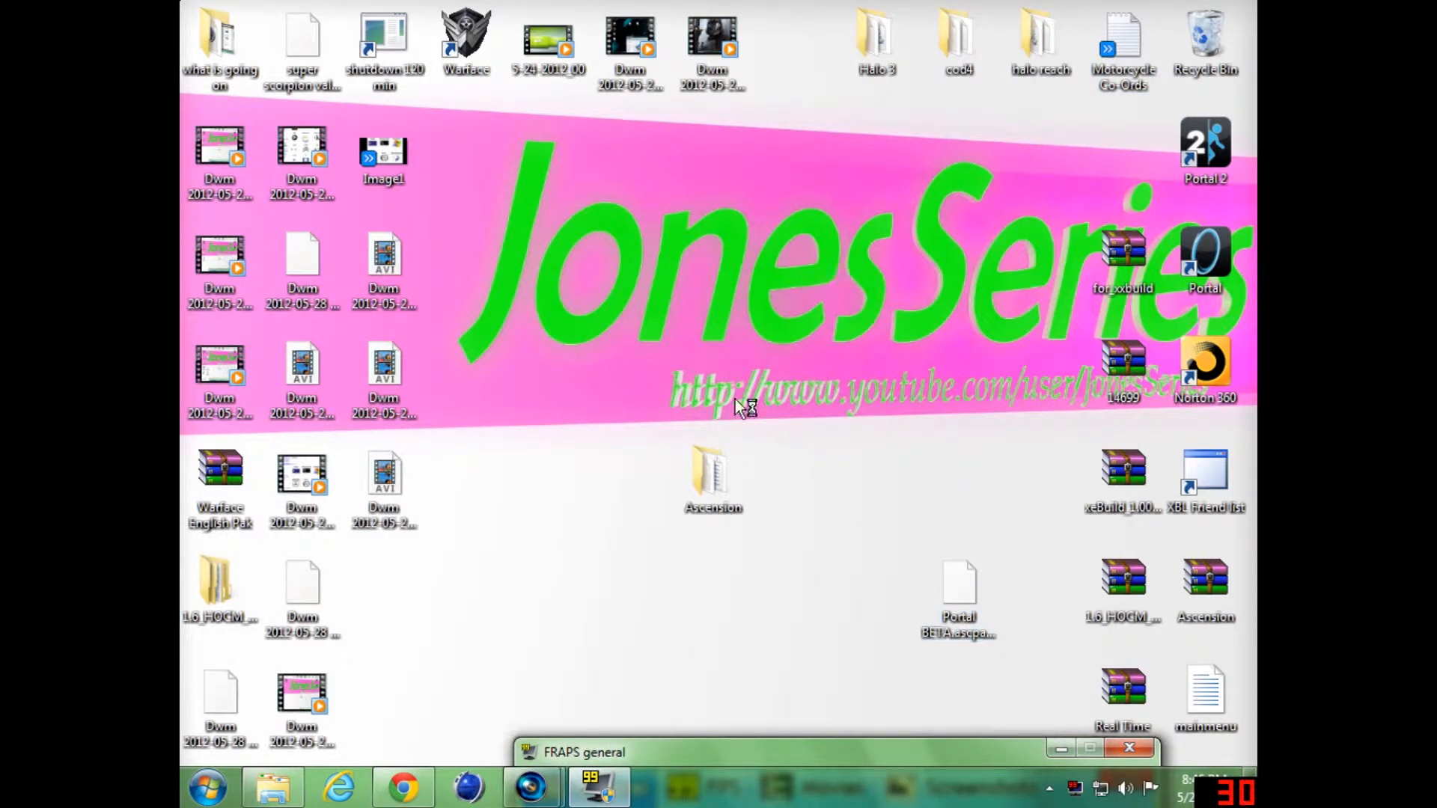
{"action": "mouse_move", "coordinate": [733, 568]}
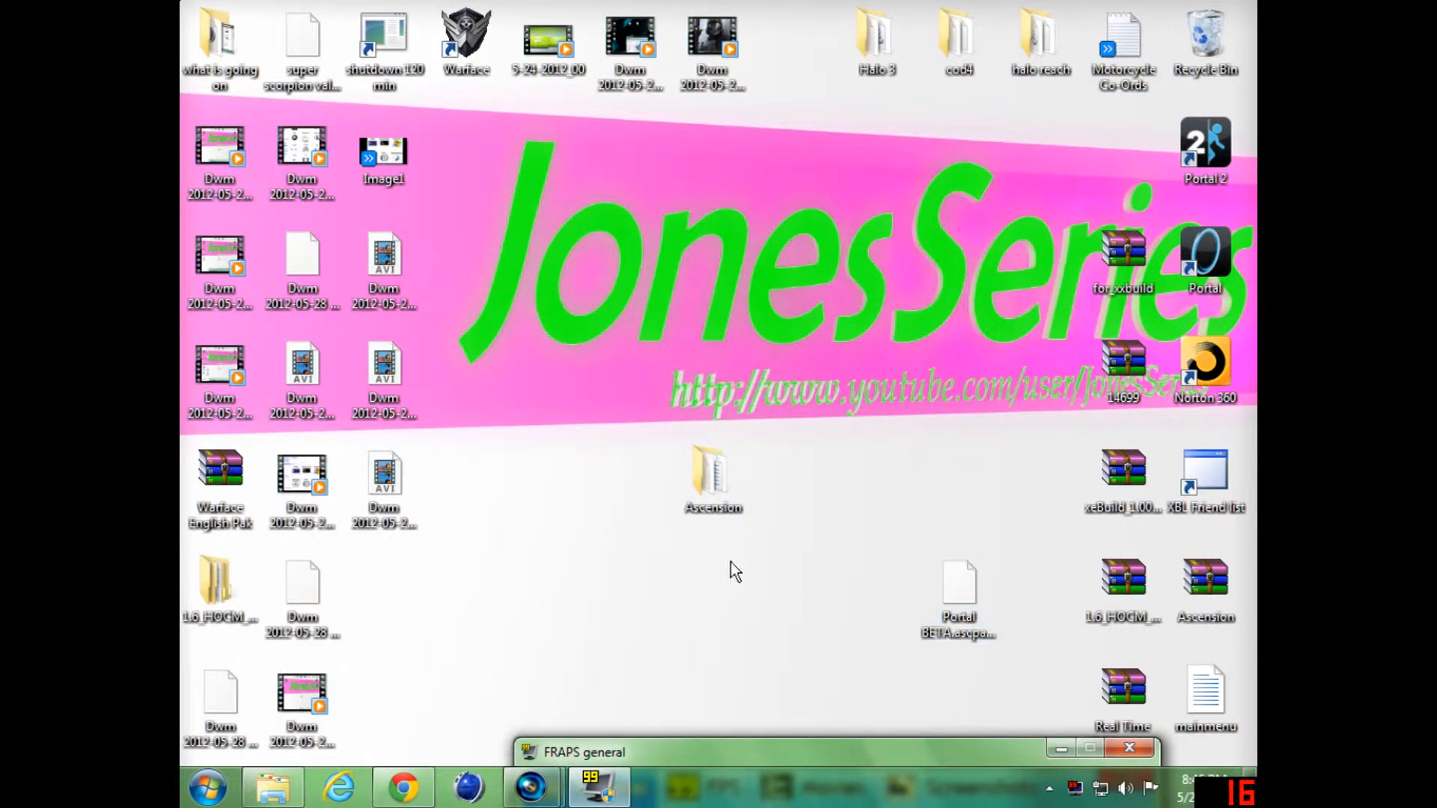
{"action": "double_click", "coordinate": [713, 476]}
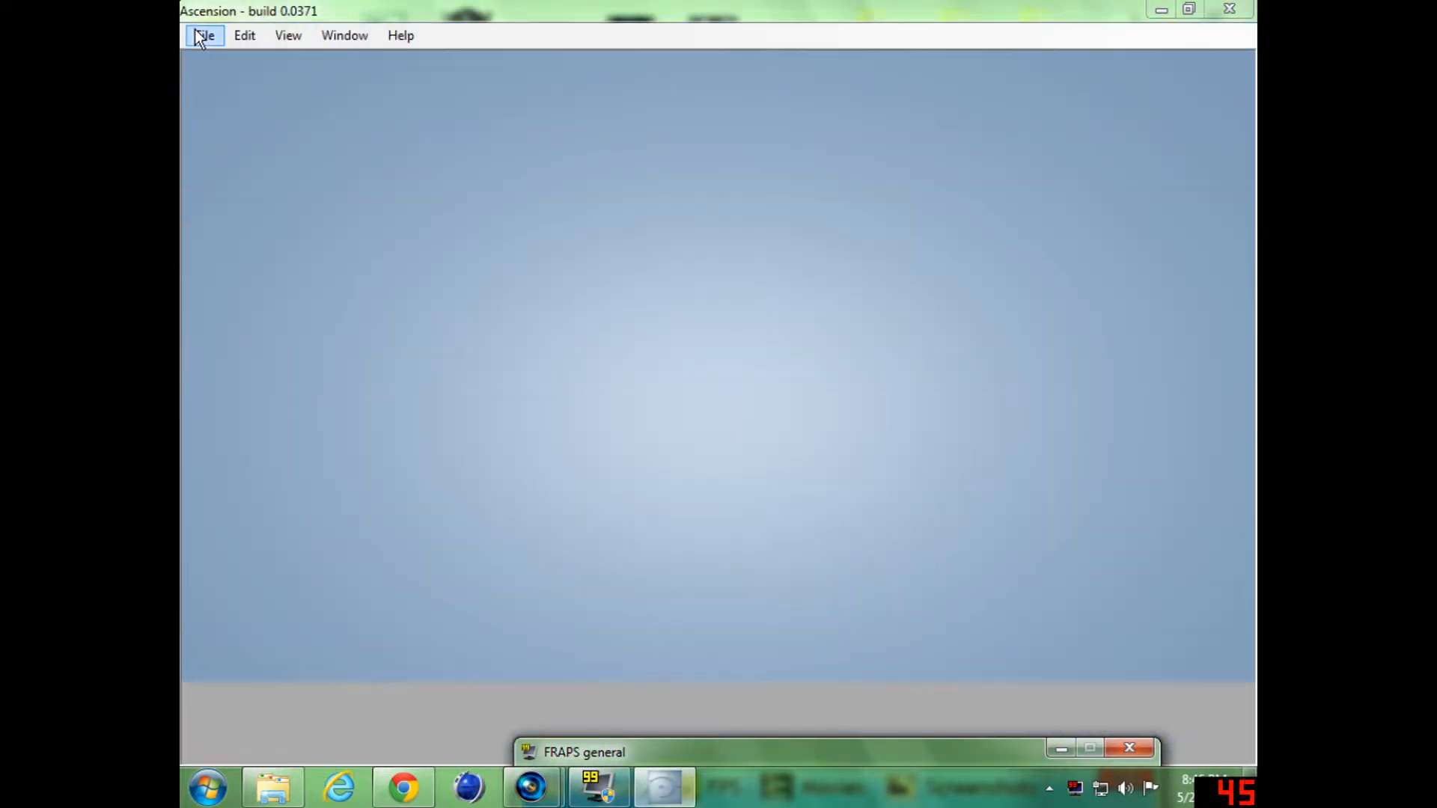
{"action": "left_click", "coordinate": [204, 35]}
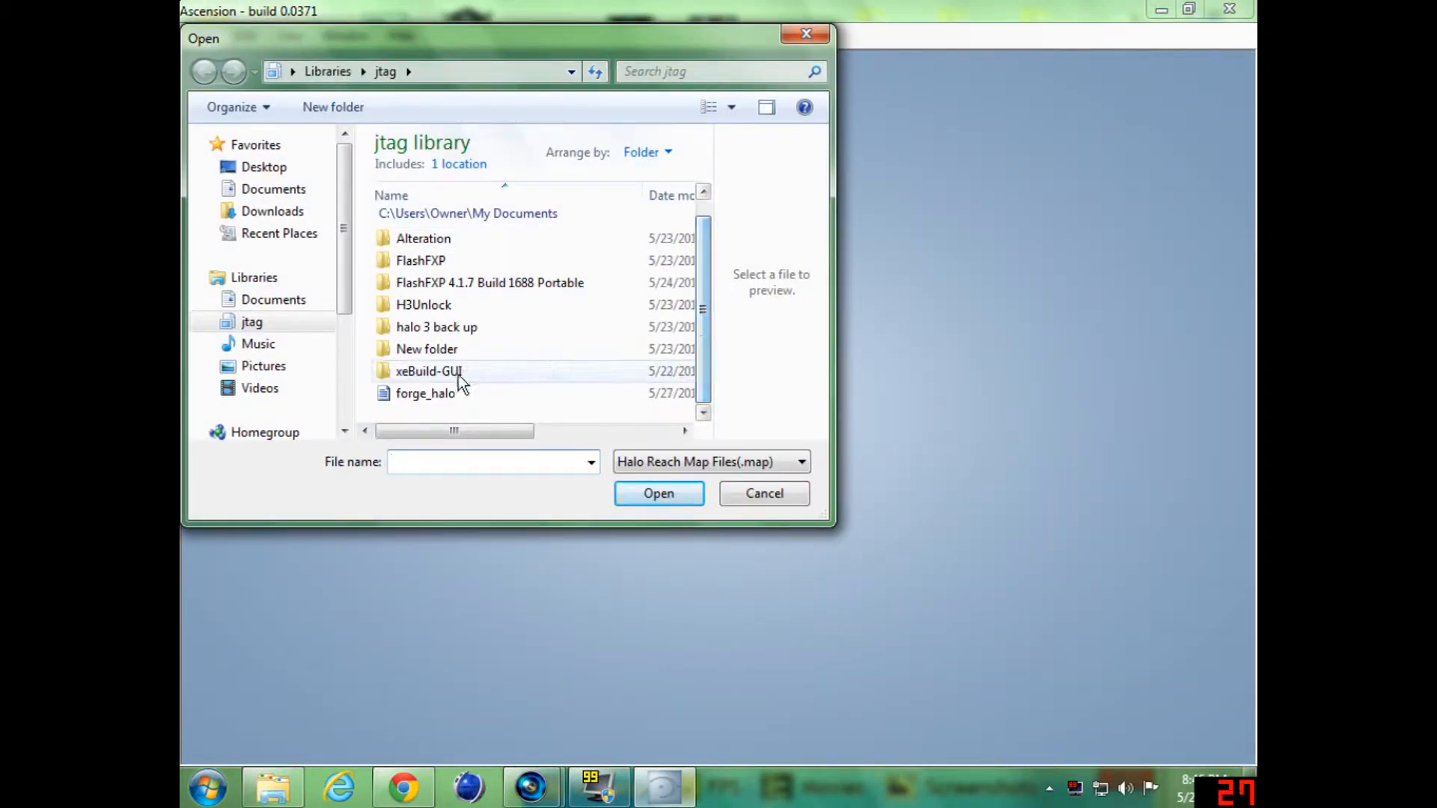
{"action": "left_click", "coordinate": [763, 493]}
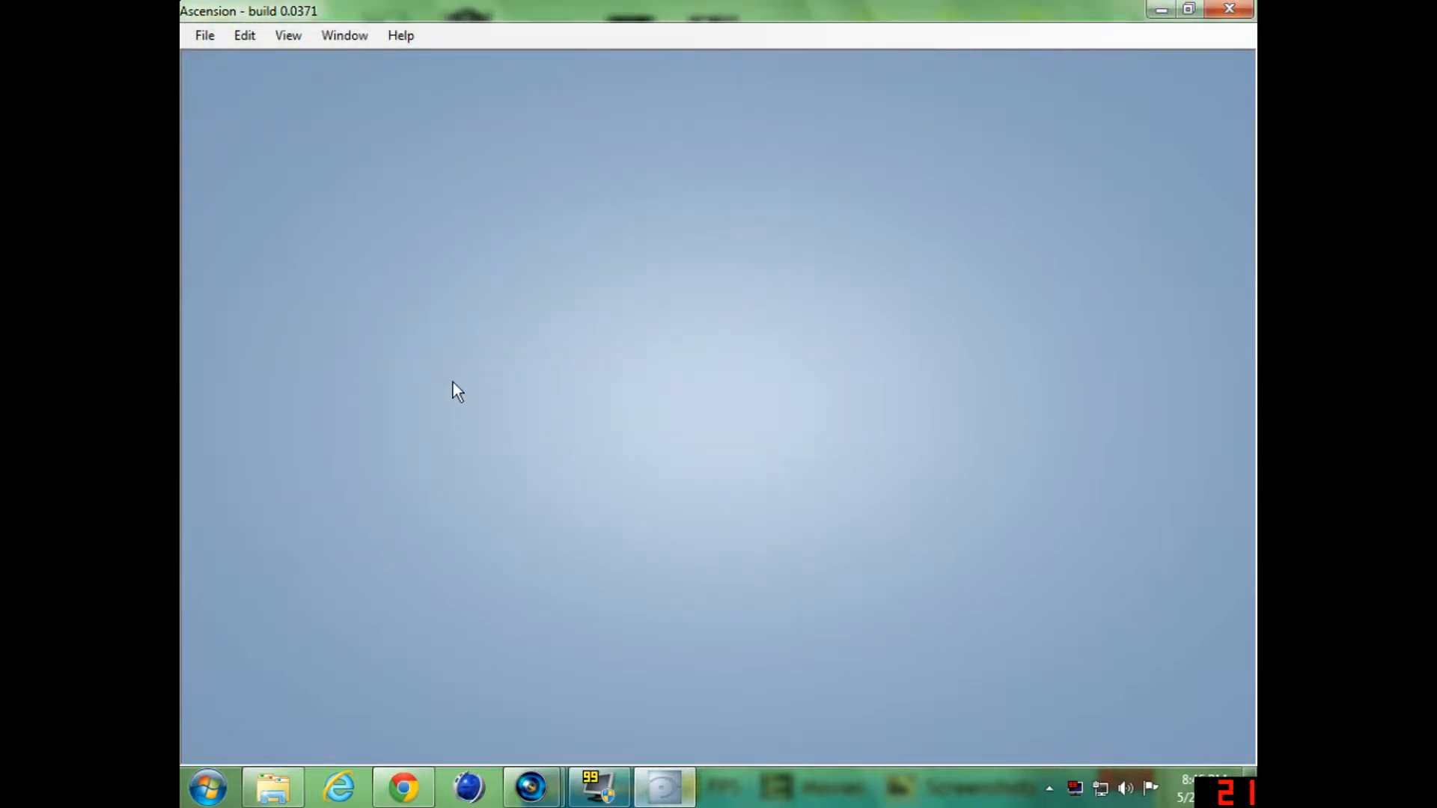
{"action": "mouse_move", "coordinate": [186, 52]}
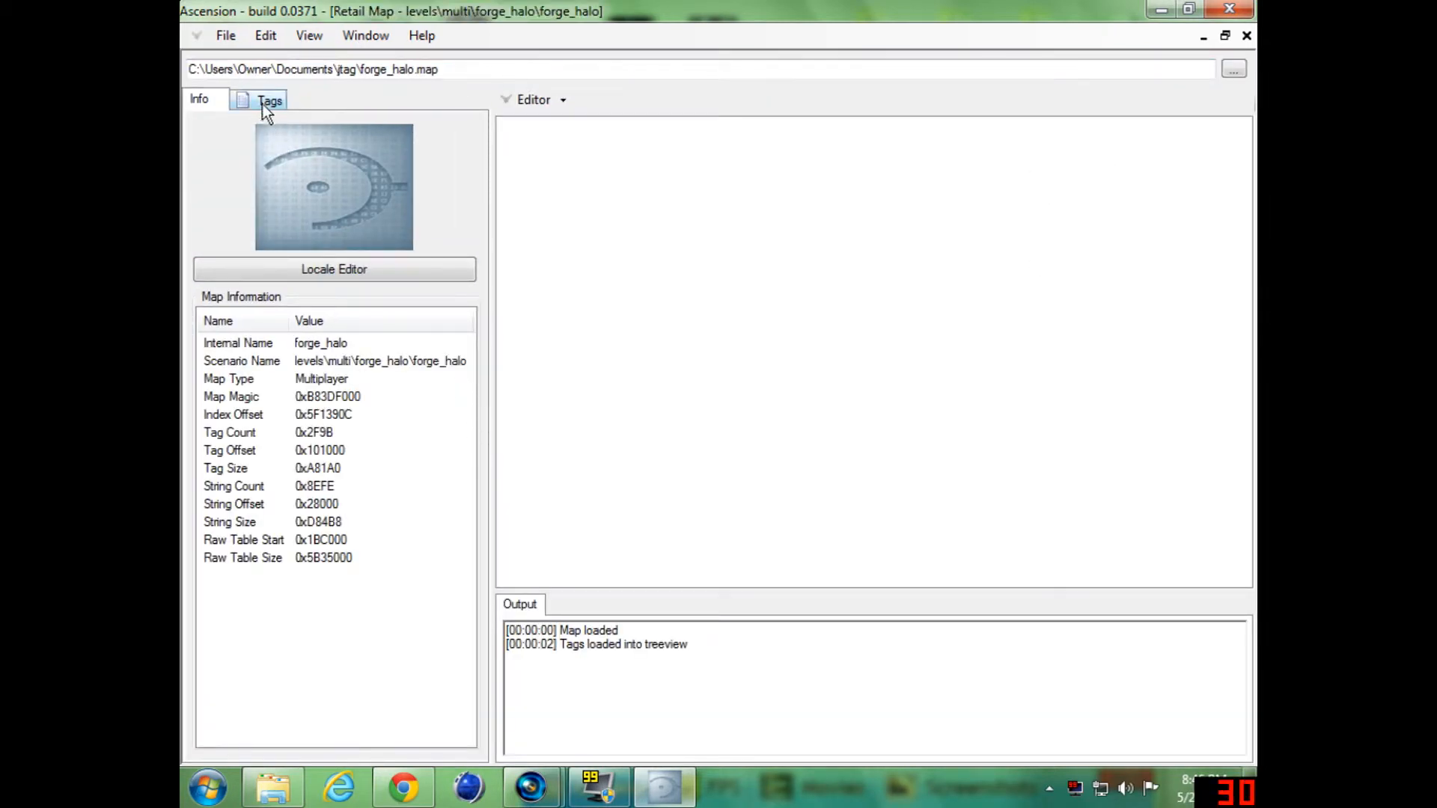
Load levels\multi\forge_halo\forge_halo from the [sddt] design_unknown tags
{"action": "left_click", "coordinate": [269, 99]}
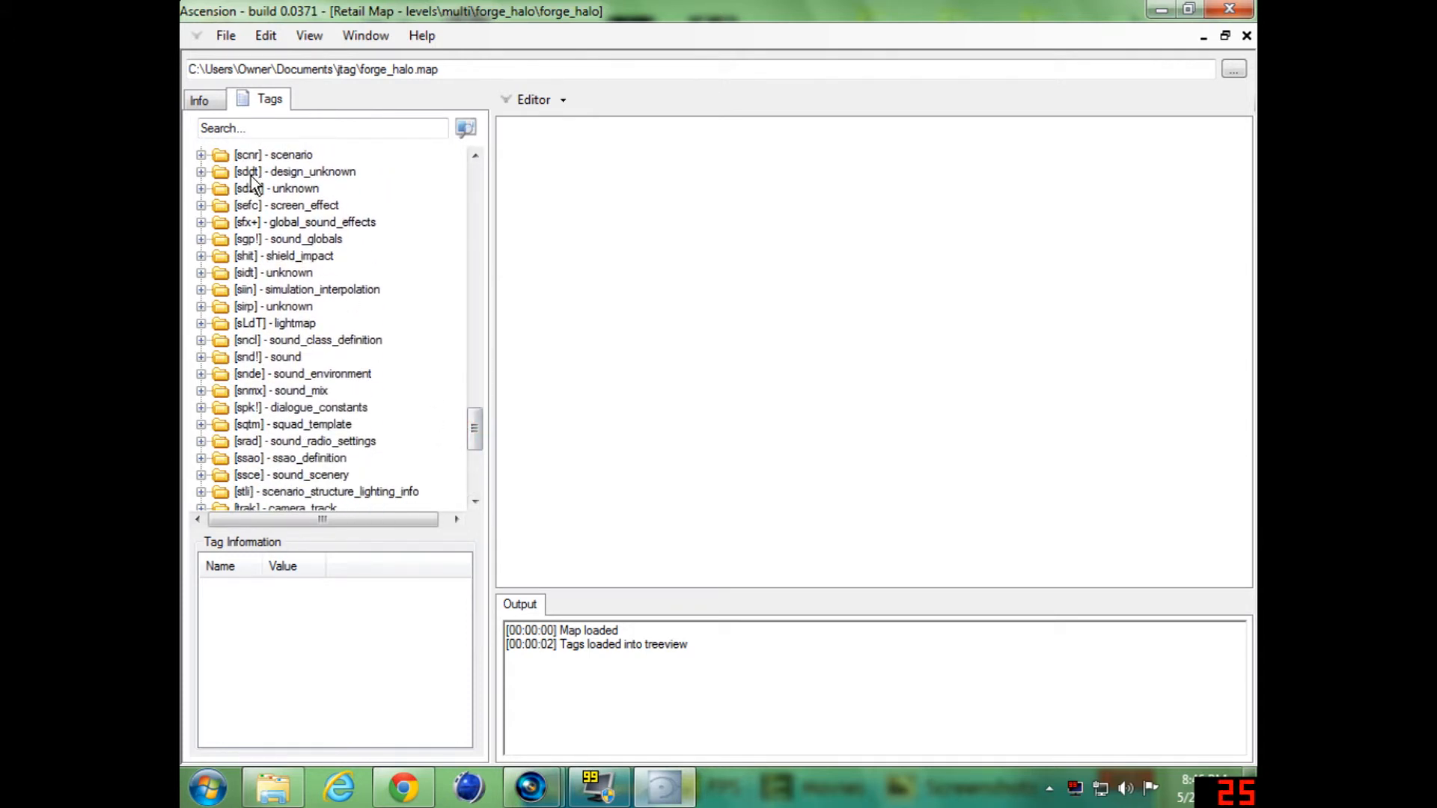
{"action": "left_click", "coordinate": [200, 171]}
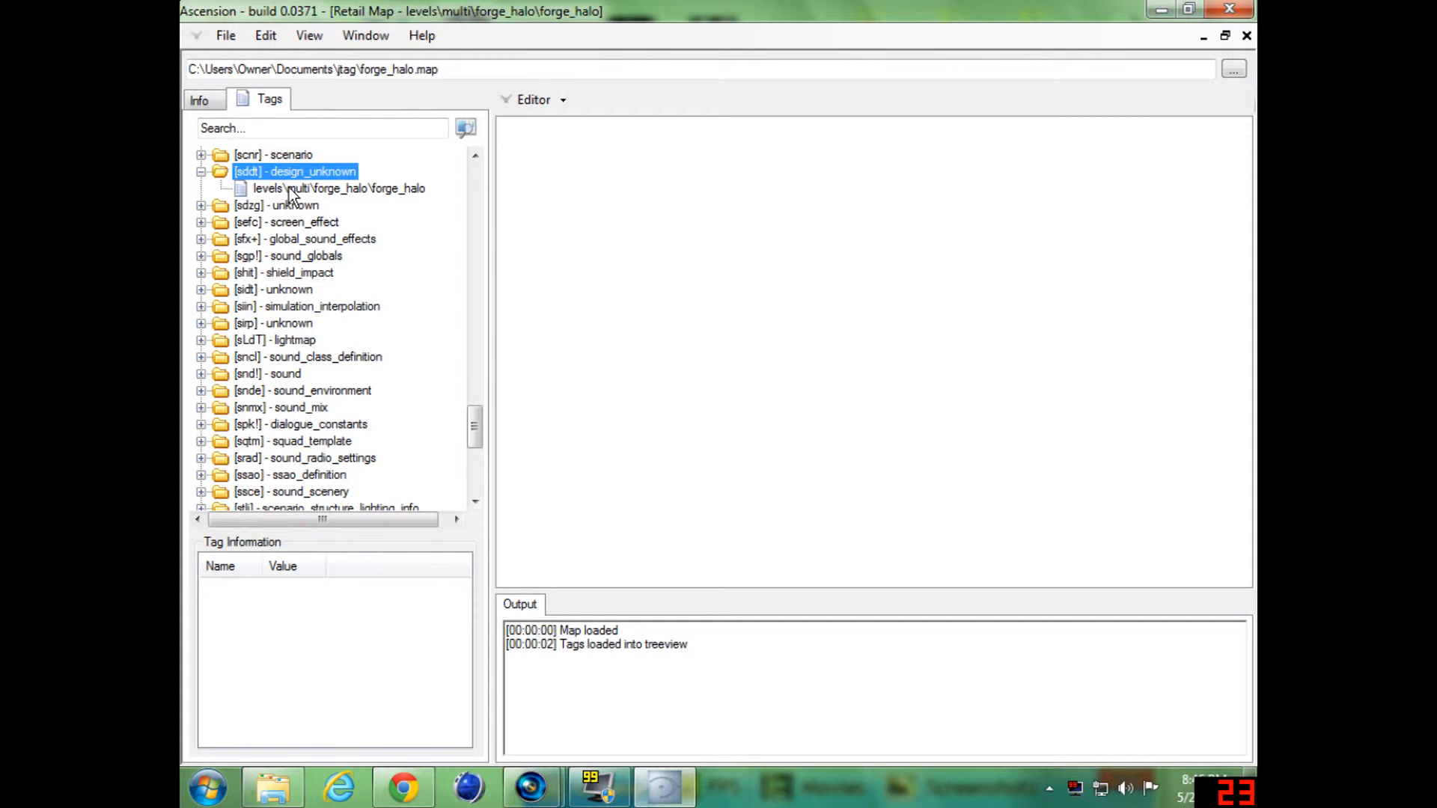
{"action": "double_click", "coordinate": [338, 188]}
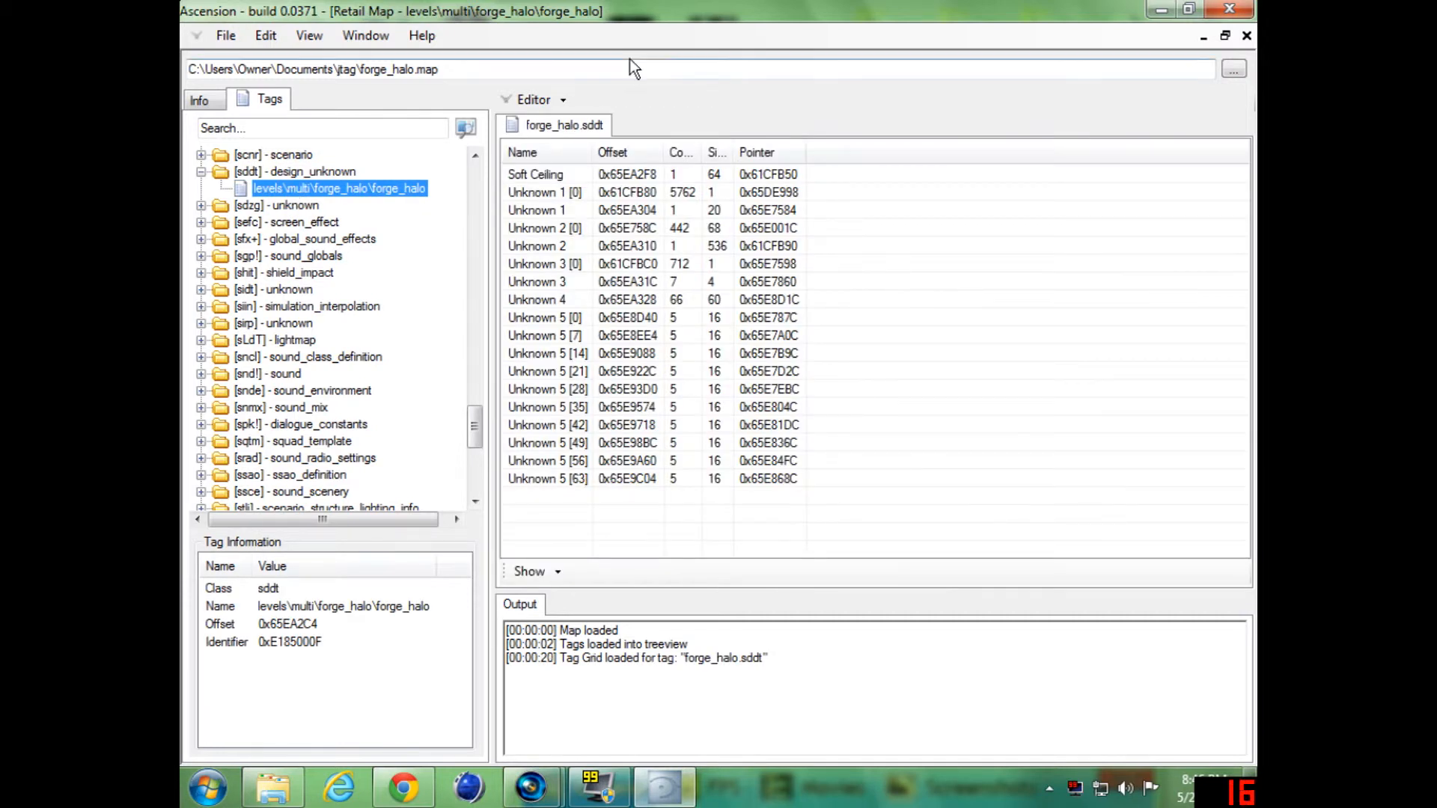
Switch the editor view to Tag Editor to show Soft Ceiling positions X, Y, Z at 9999
{"action": "left_click", "coordinate": [534, 99]}
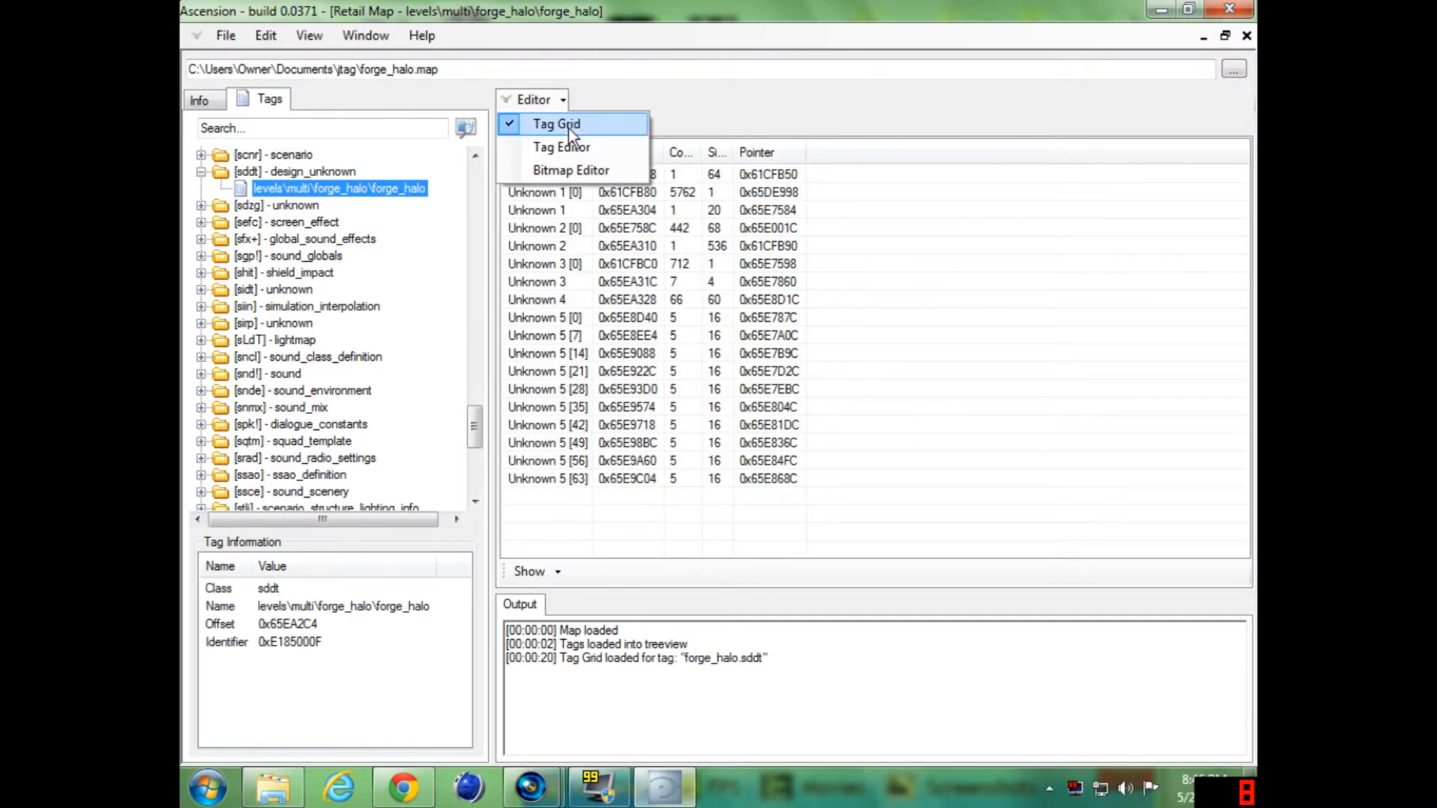
{"action": "left_click", "coordinate": [561, 146]}
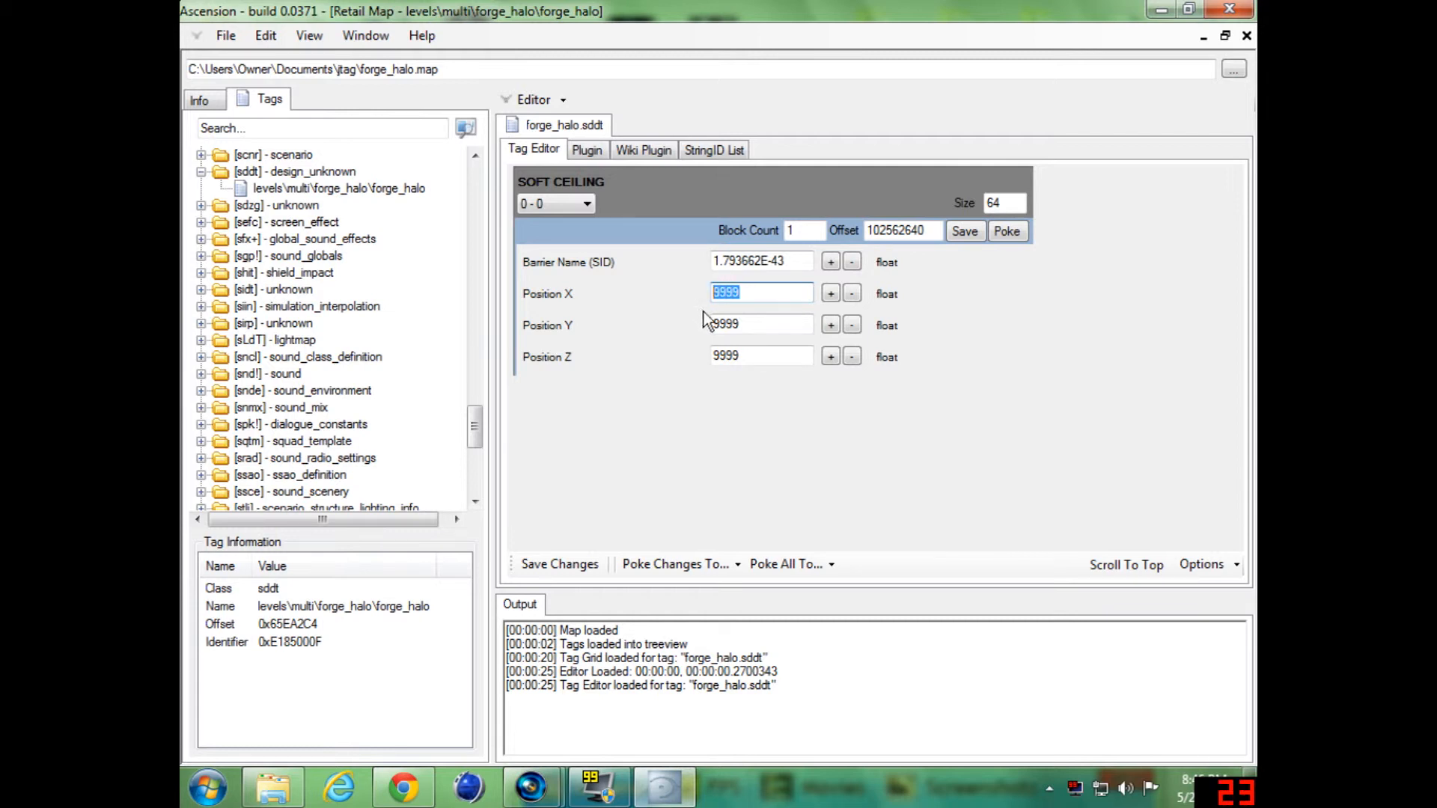
{"action": "left_click", "coordinate": [761, 324]}
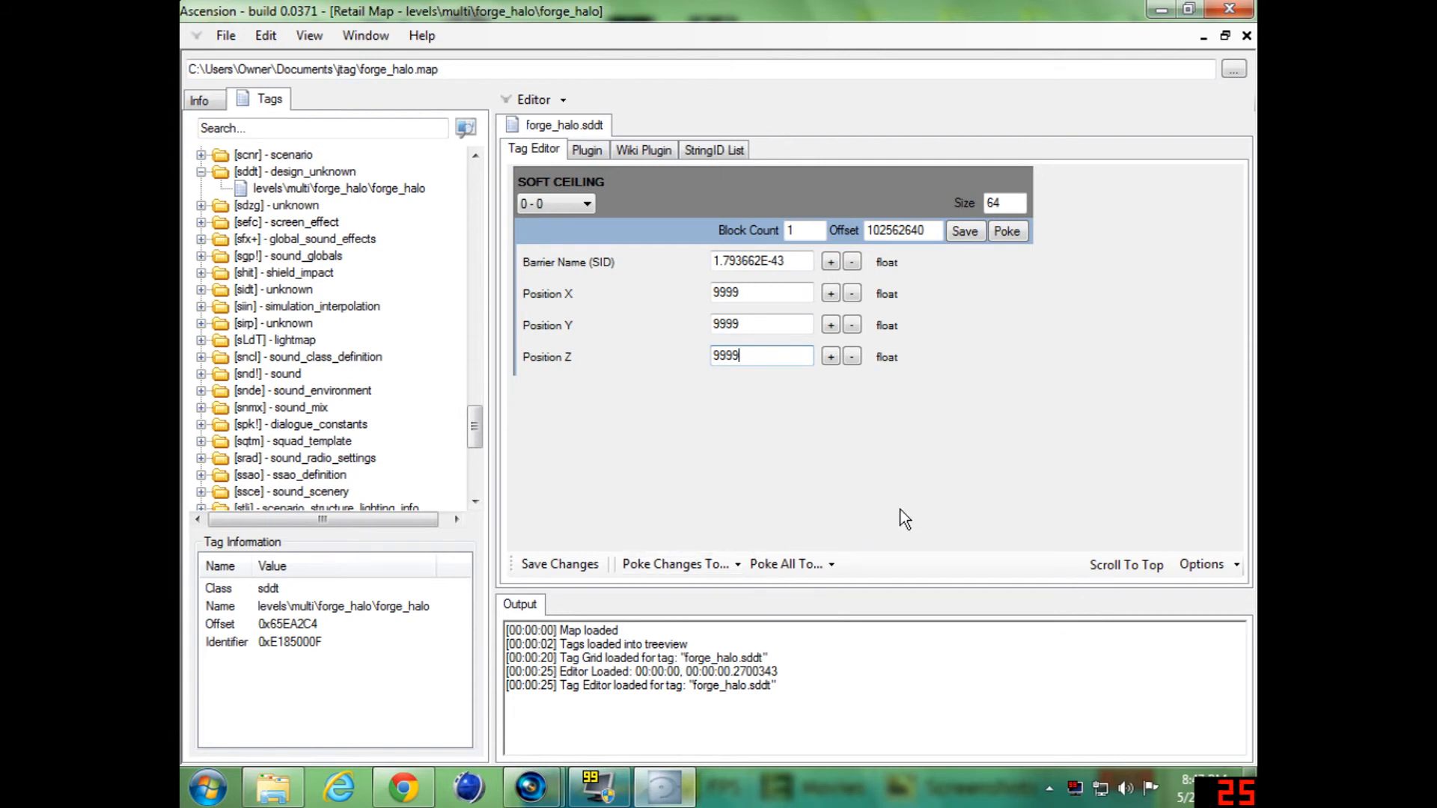
{"action": "mouse_move", "coordinate": [960, 527]}
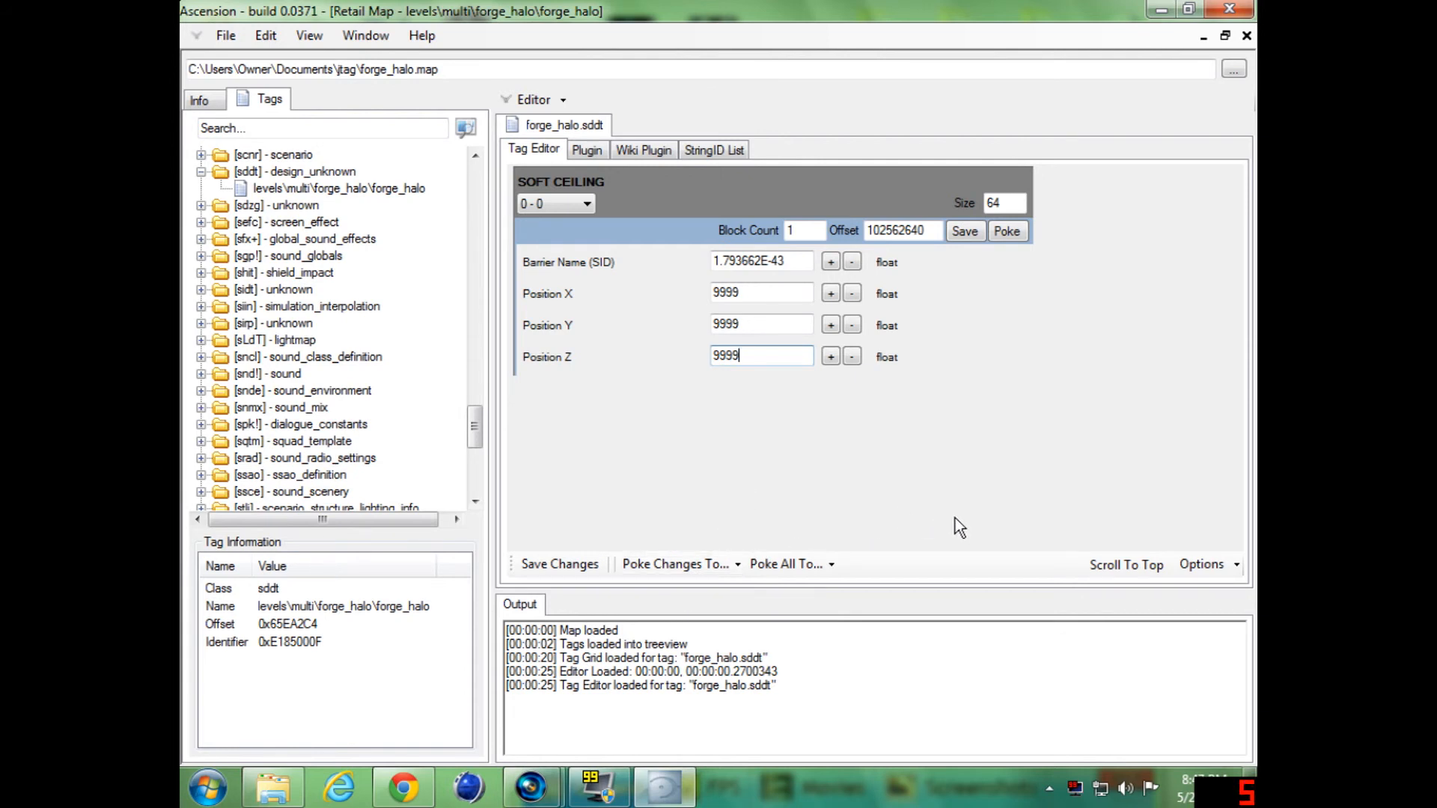